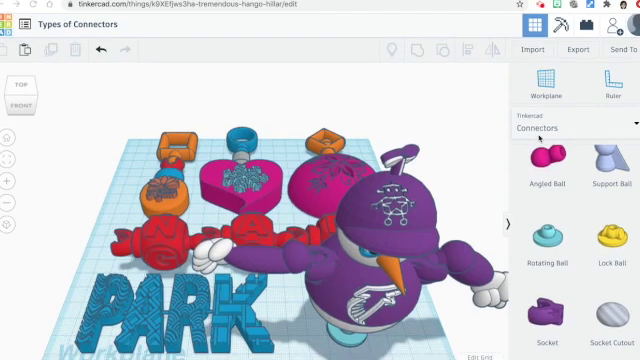
Step: Scroll through the Connectors library to the barbell link piece and pick it
scroll("down", 3)
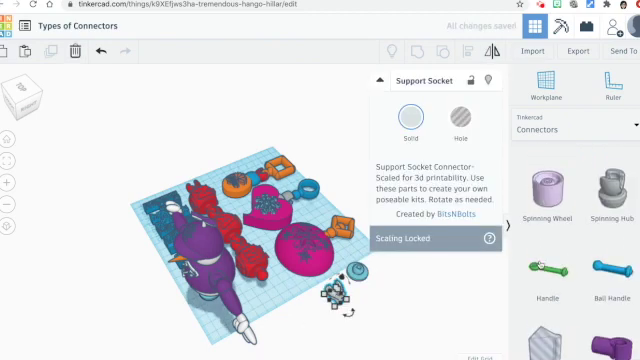
scroll("down", 3)
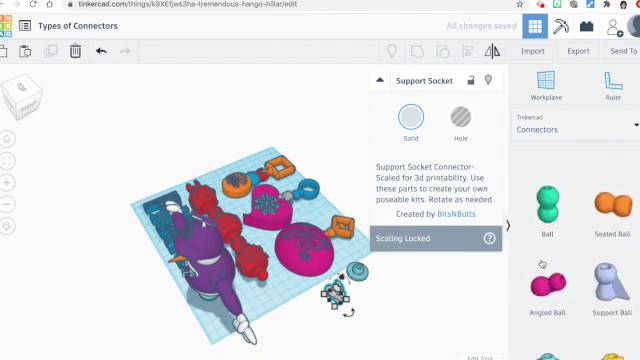
scroll("down", 3)
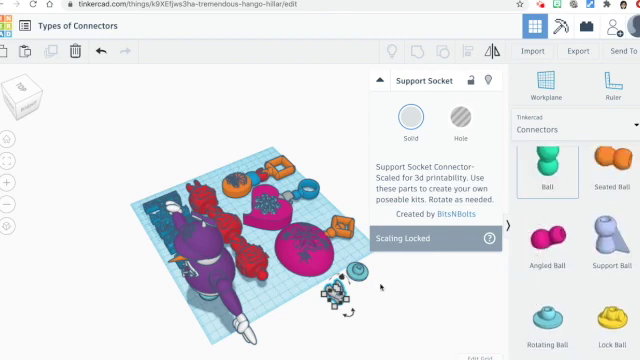
left_click(547, 168)
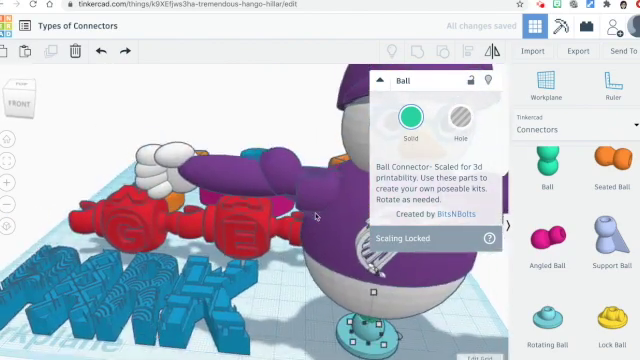
Step: Place the blue barbell in front of the red letters, sized 13.00 × 8.74
left_click(541, 228)
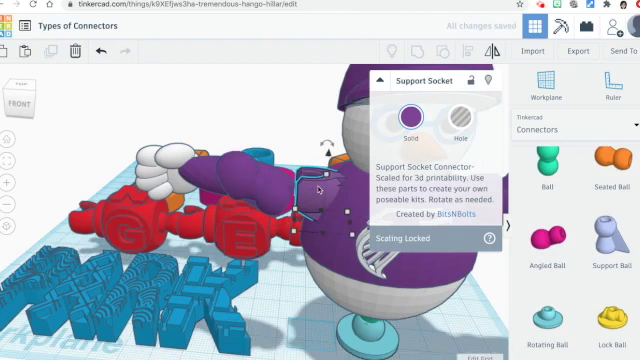
scroll("down", 3)
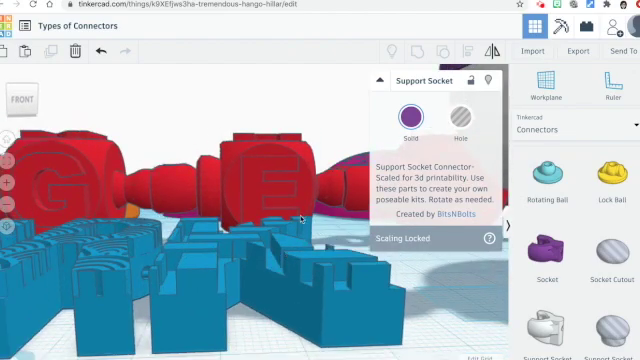
left_click(460, 118)
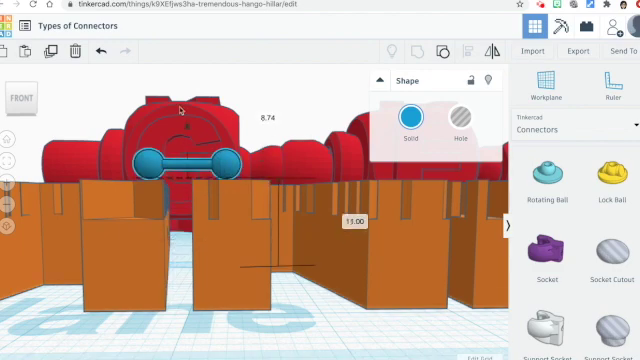
left_click(405, 113)
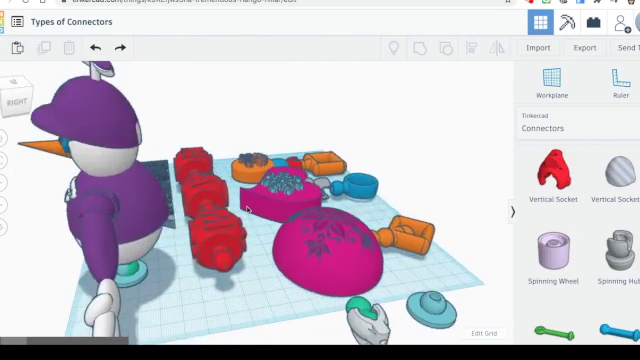
Step: Drag the red letter link pieces apart beside the snowman and zoom out
left_click(215, 210)
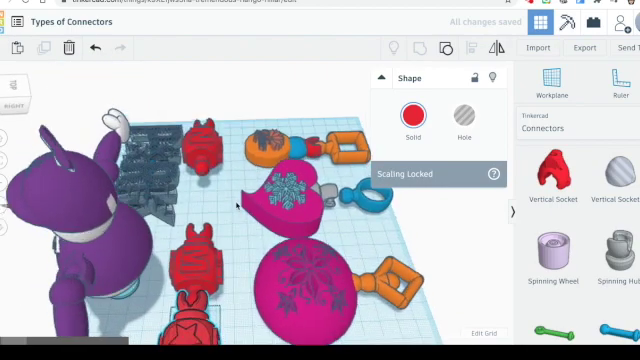
left_click(195, 270)
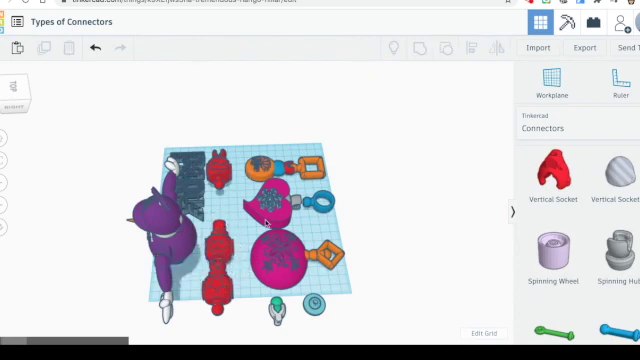
left_click(283, 260)
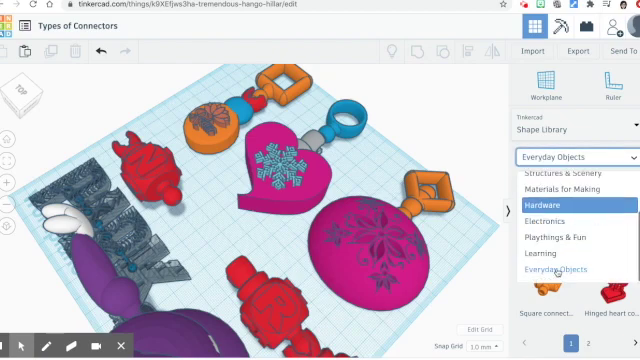
Step: Show Everyday Objects in the Shape Library, scrolled to the swivel keychain and chain link
scroll("up", 3)
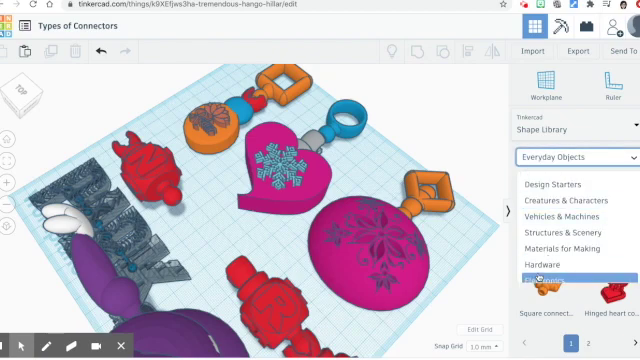
scroll("down", 3)
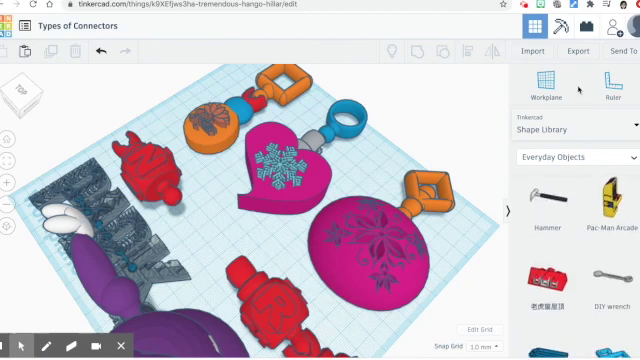
left_click(580, 157)
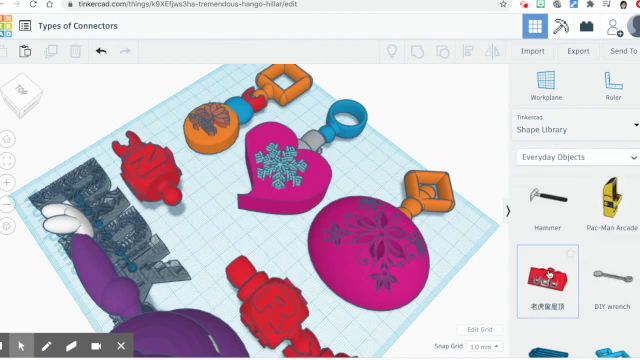
scroll("down", 3)
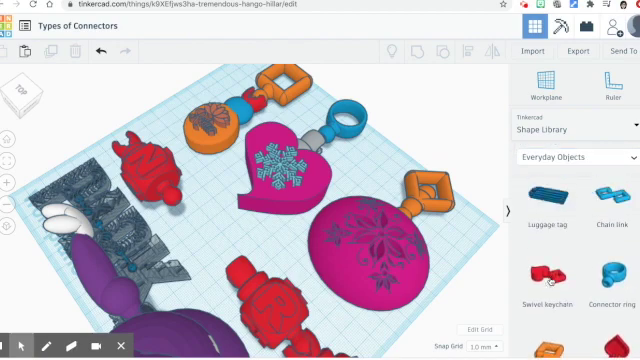